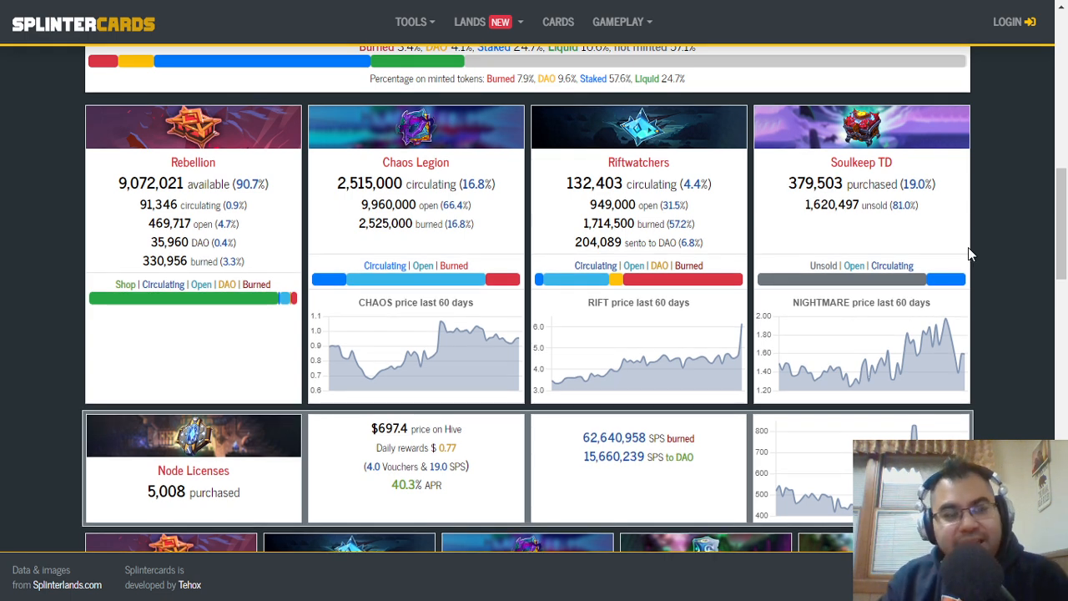
{"action": "mouse_move", "coordinate": [332, 304]}
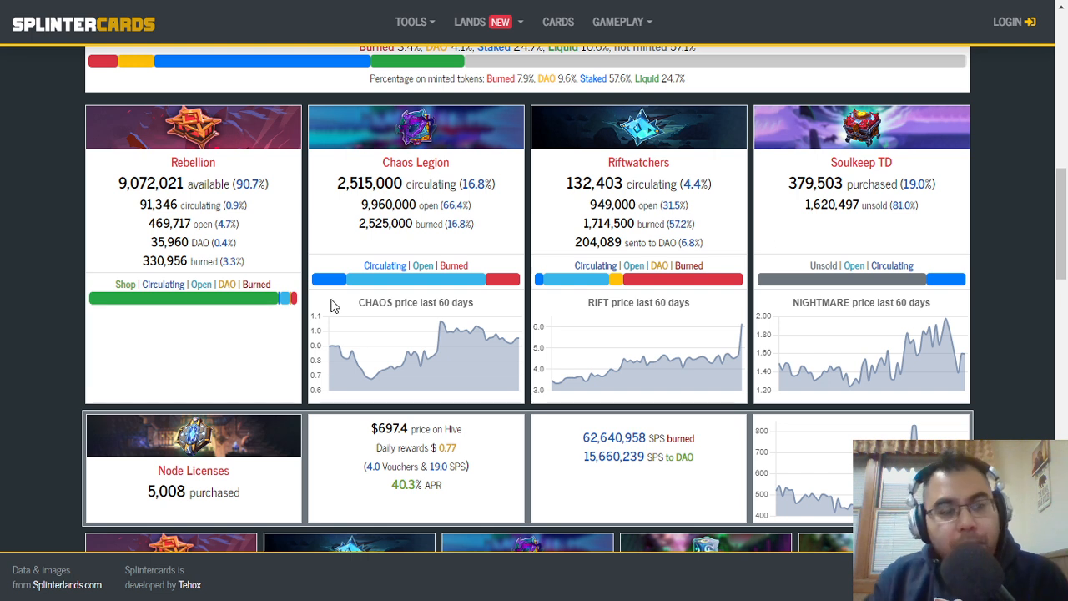
{"action": "mouse_move", "coordinate": [153, 244]}
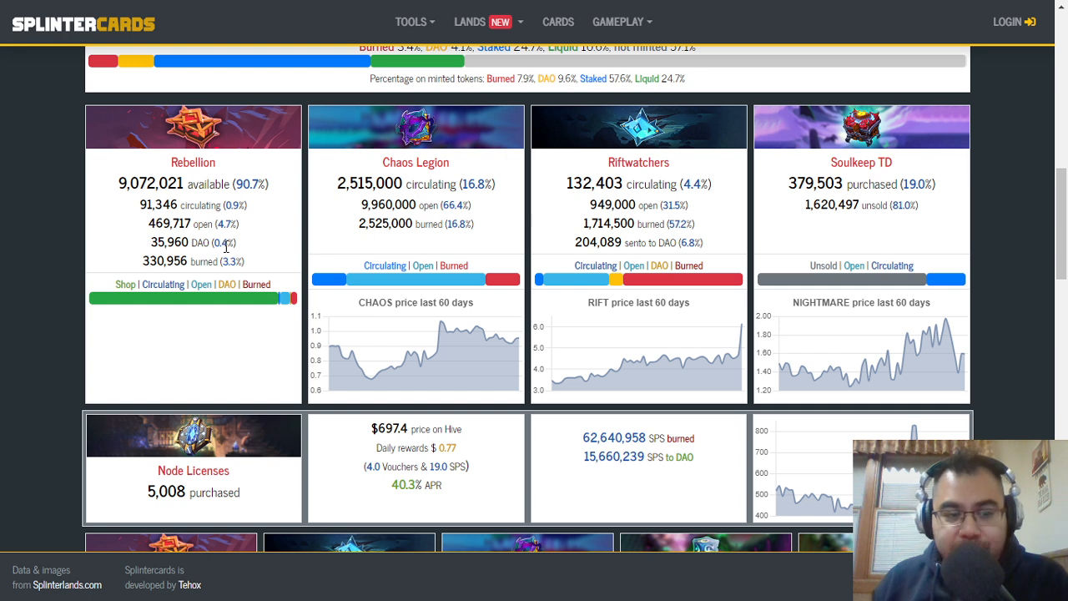
{"action": "mouse_move", "coordinate": [150, 269]}
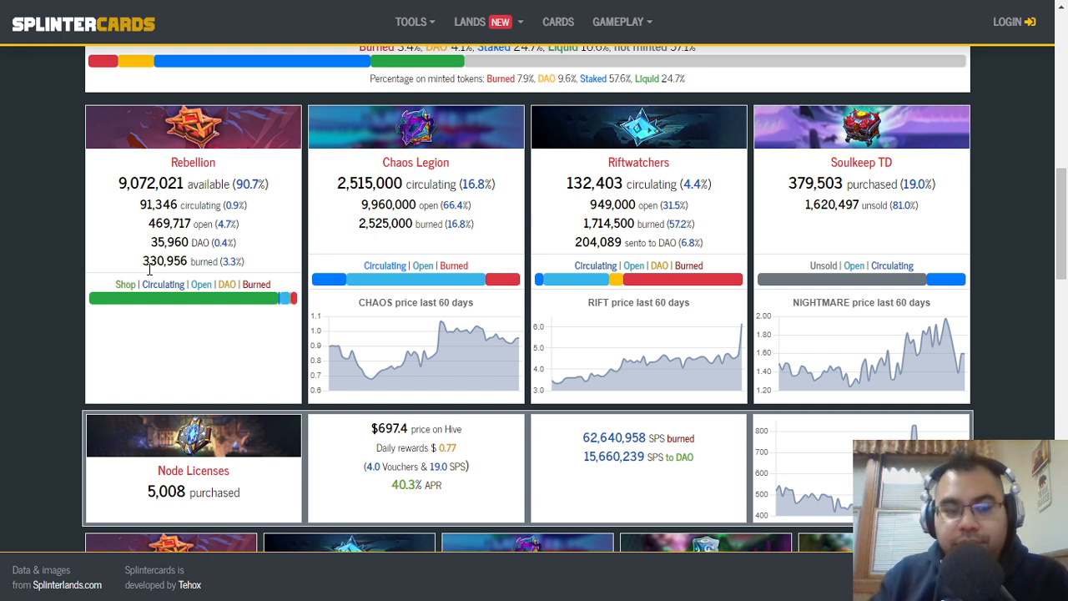